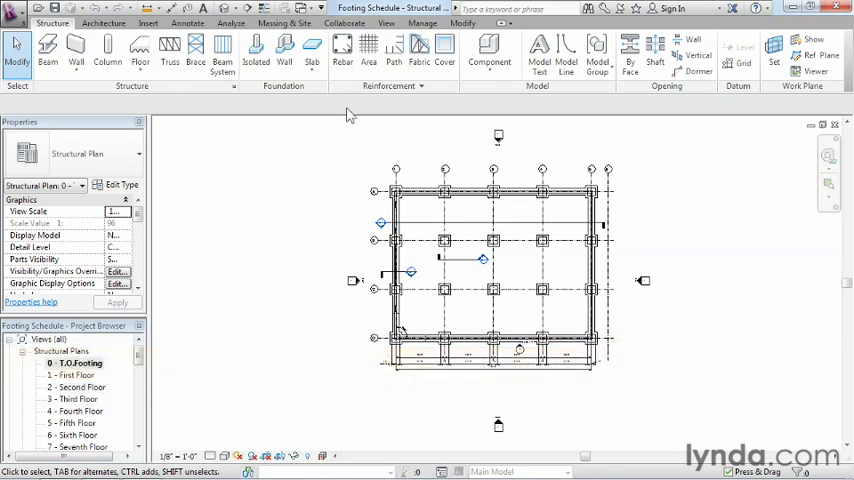
# Open the Schedules drop-down on the View tab
pyautogui.click(386, 23)
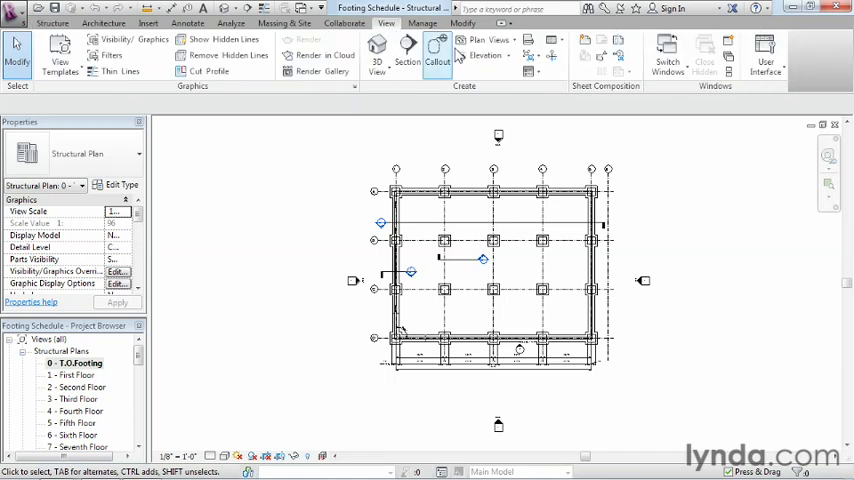
pyautogui.click(553, 42)
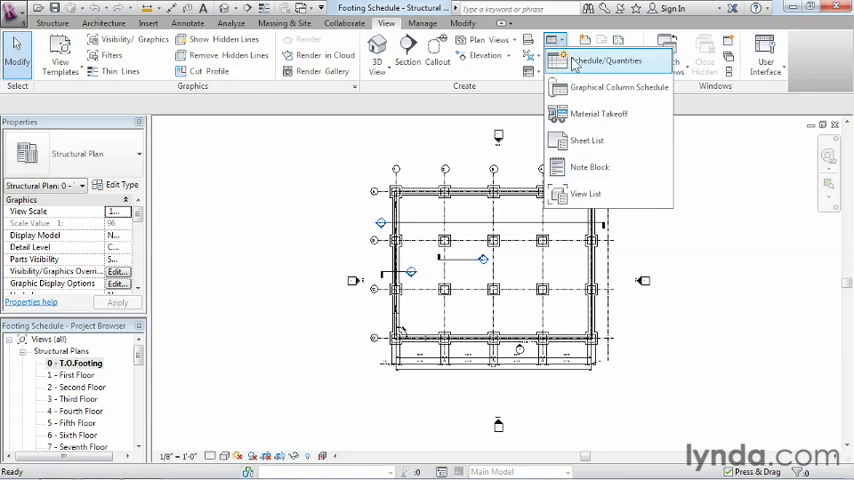
pyautogui.moveTo(605, 61)
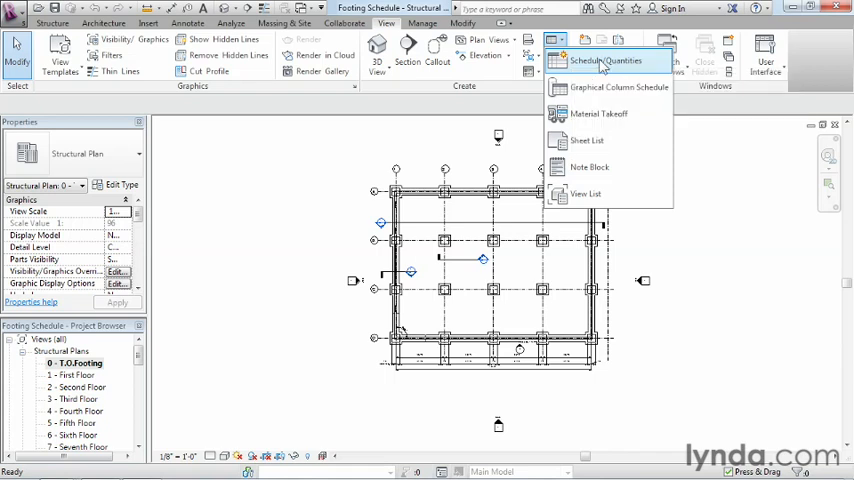
# Start a Schedule/Quantities schedule and choose the Structural Foundations category
pyautogui.click(603, 61)
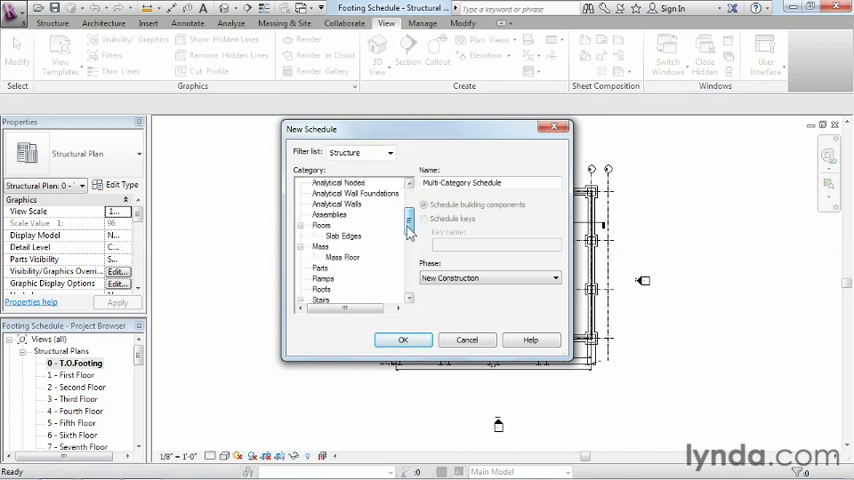
pyautogui.scroll(-3)
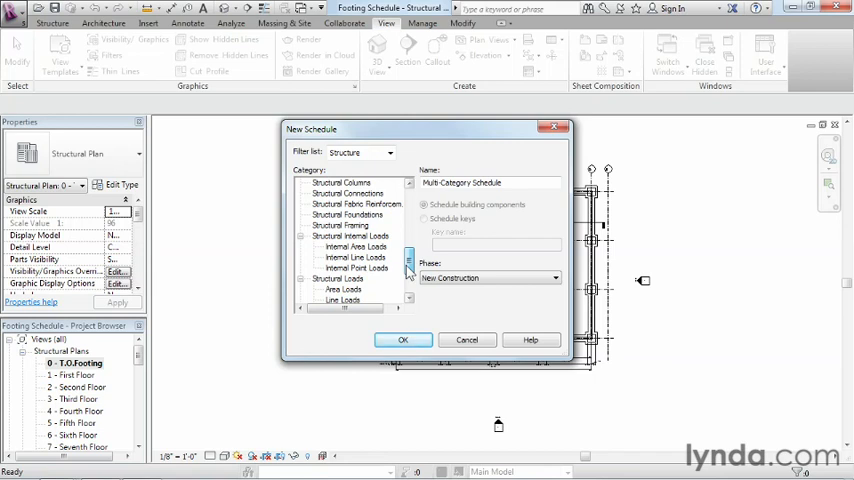
pyautogui.scroll(-3)
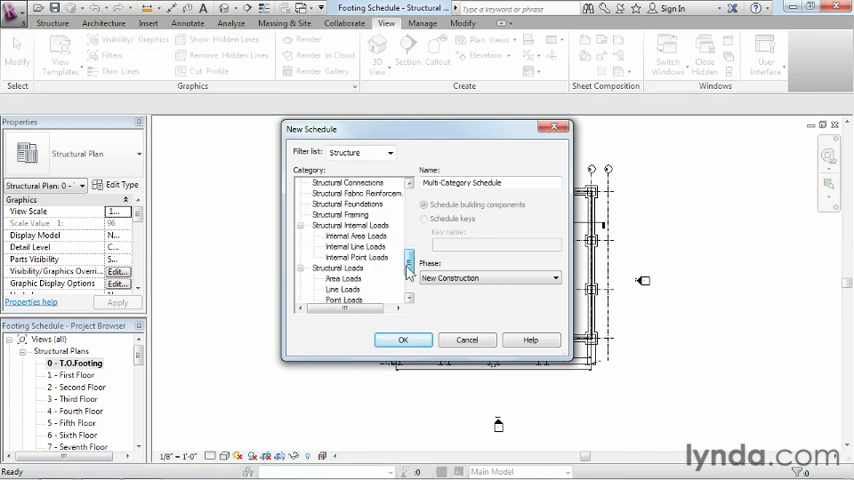
pyautogui.click(348, 236)
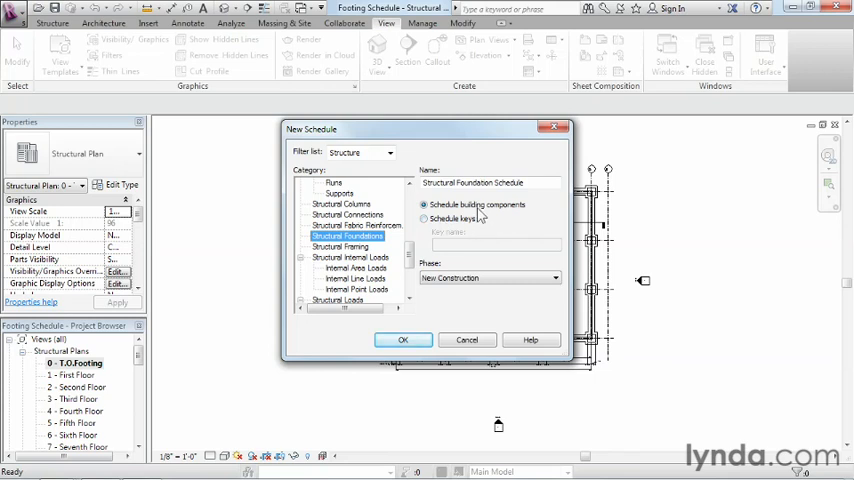
pyautogui.moveTo(498, 235)
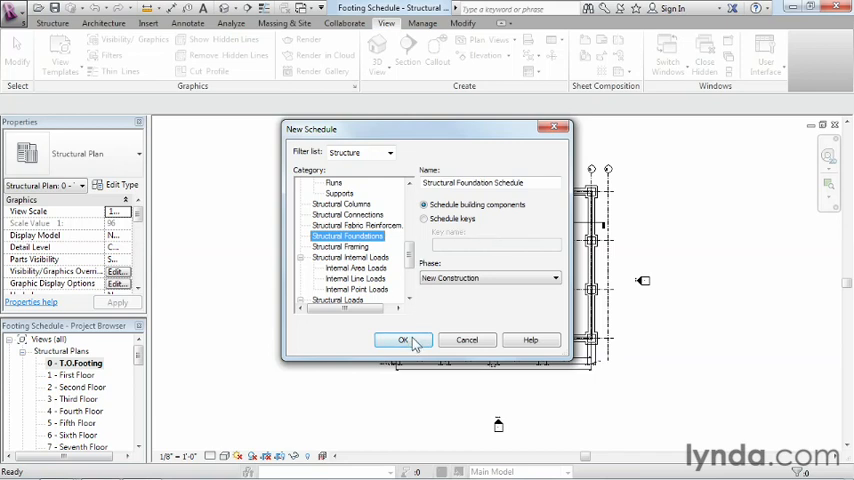
# Create the schedule and add Type Mark, Type, Width and Length as scheduled fields
pyautogui.click(402, 340)
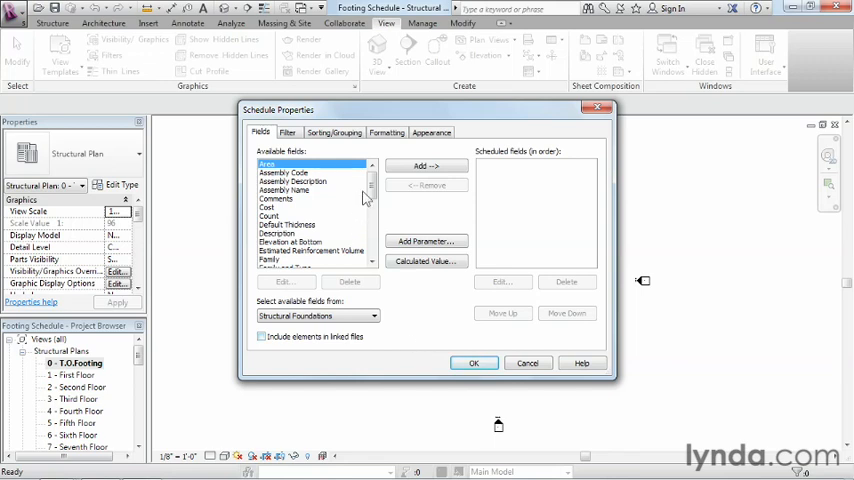
pyautogui.scroll(-3)
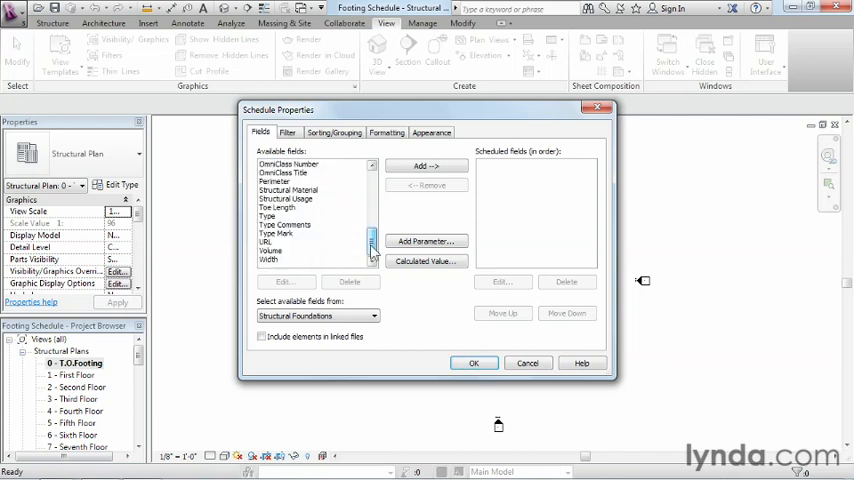
pyautogui.click(276, 233)
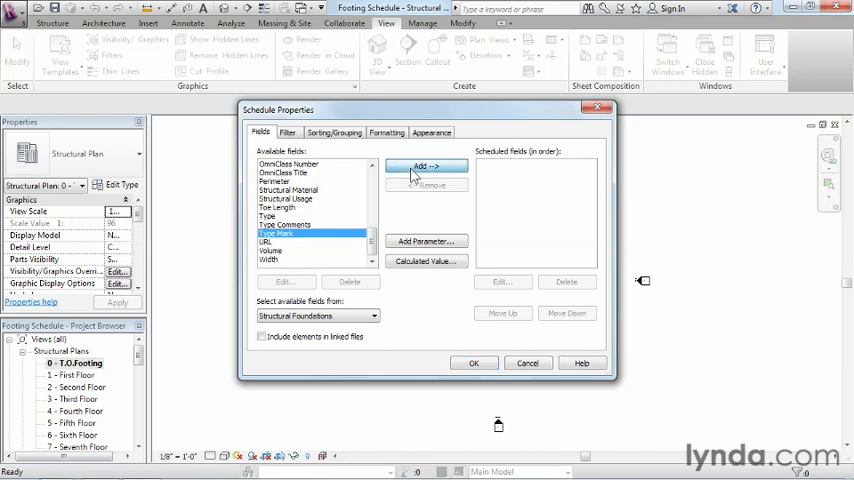
pyautogui.click(426, 165)
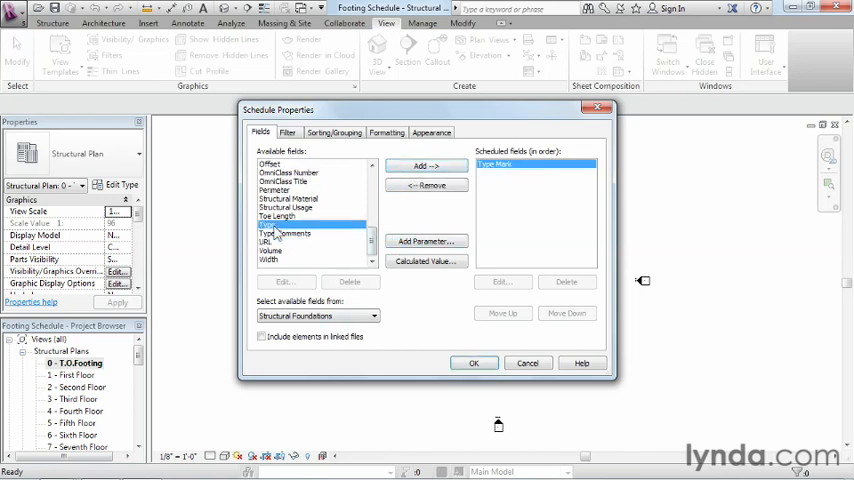
pyautogui.click(426, 166)
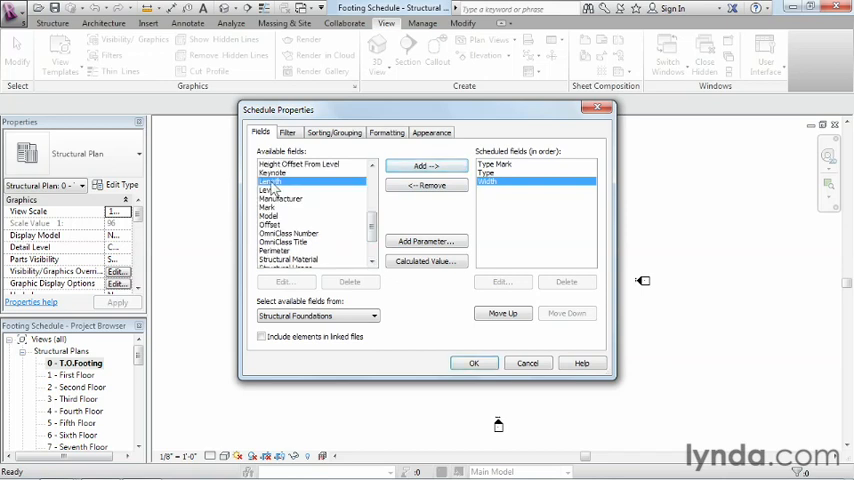
pyautogui.click(426, 166)
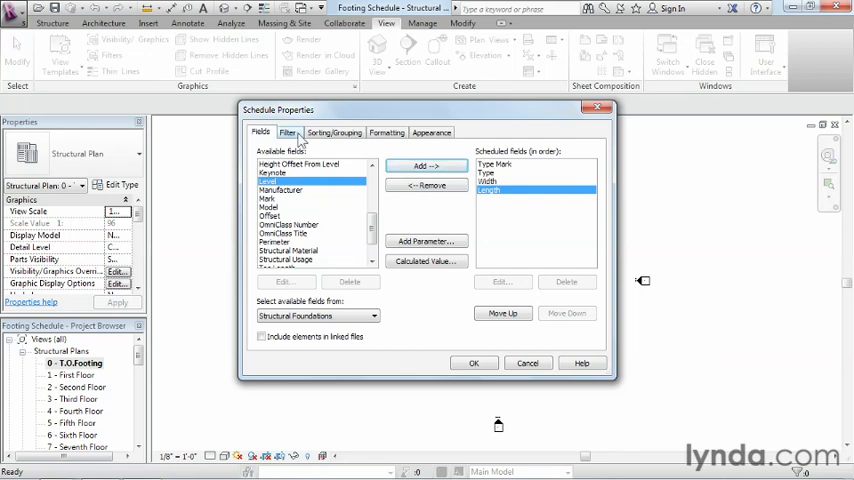
# Filter the schedule by Type Mark 'begins with' F-
pyautogui.click(288, 131)
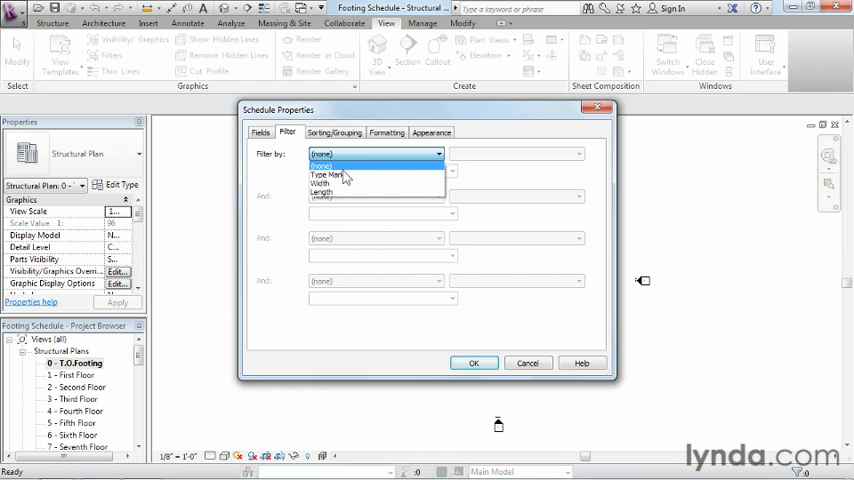
pyautogui.click(328, 174)
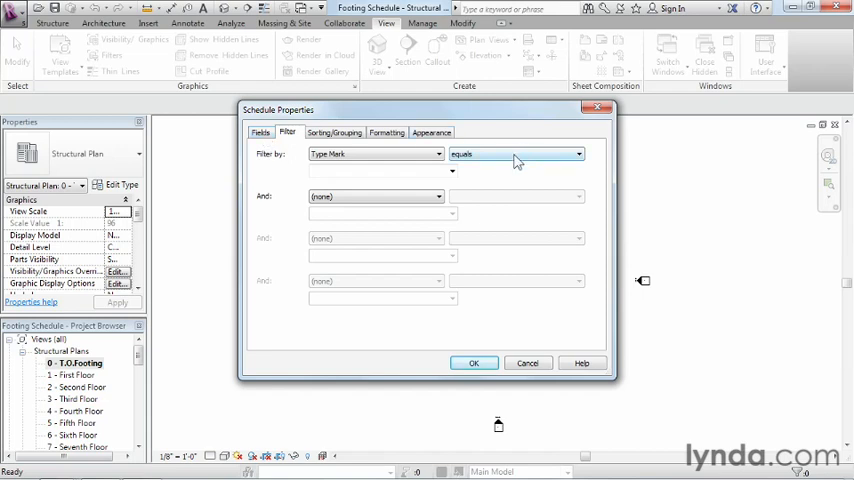
pyautogui.click(578, 153)
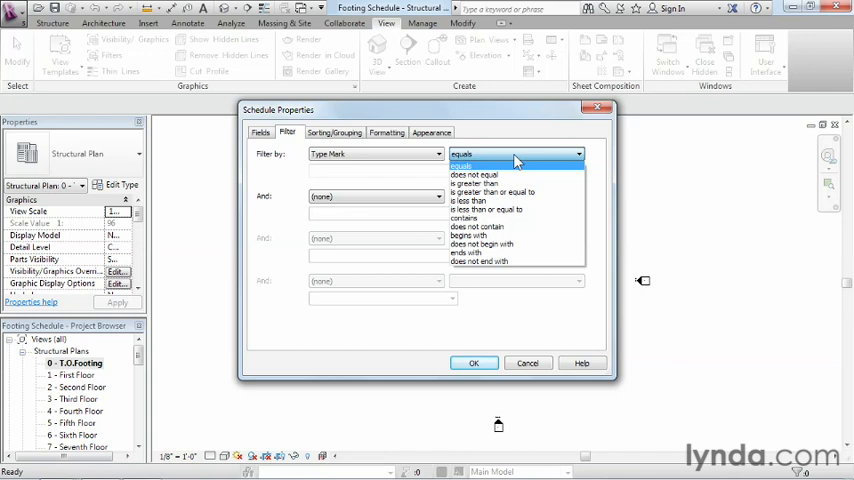
pyautogui.moveTo(495, 238)
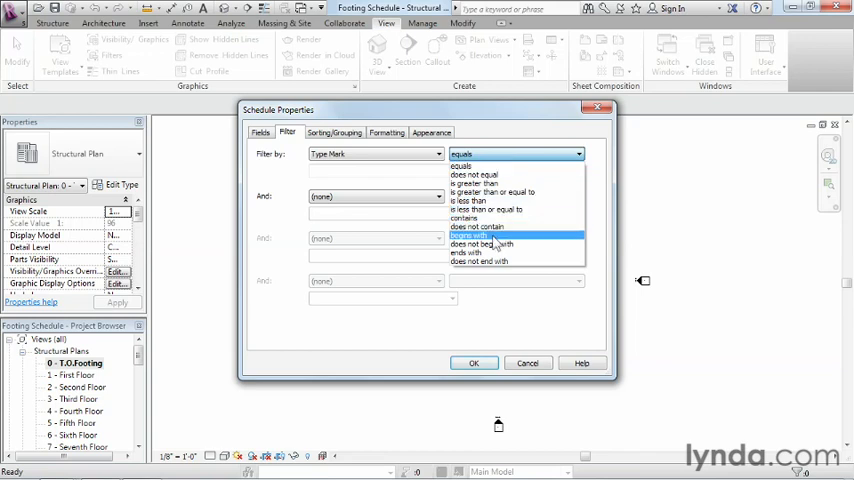
pyautogui.click(480, 237)
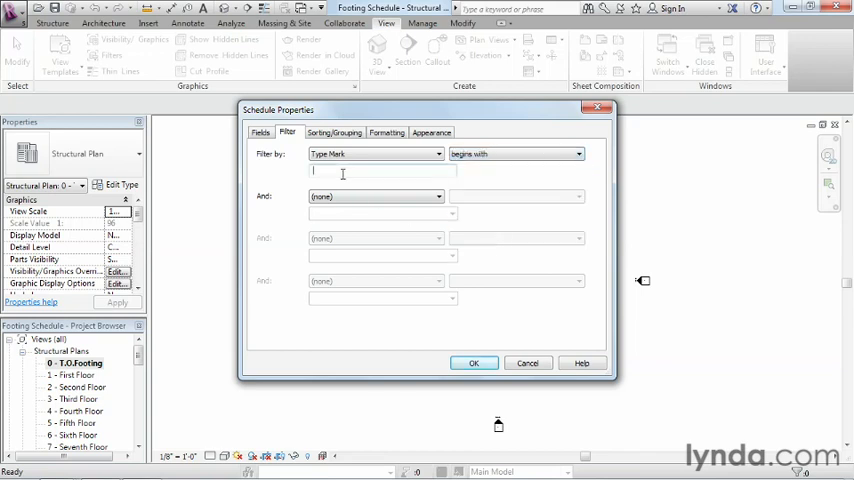
pyautogui.write('F-')
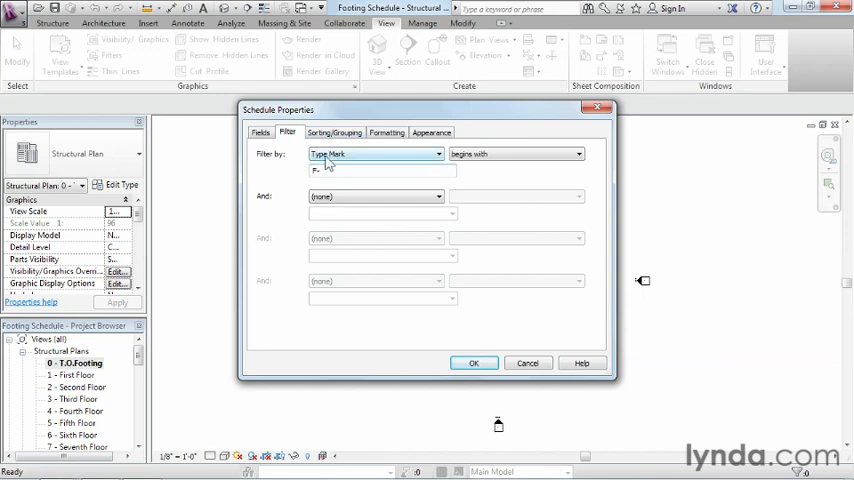
# Turn off itemizing every instance and enable grand totals showing title, count, and totals
pyautogui.click(334, 132)
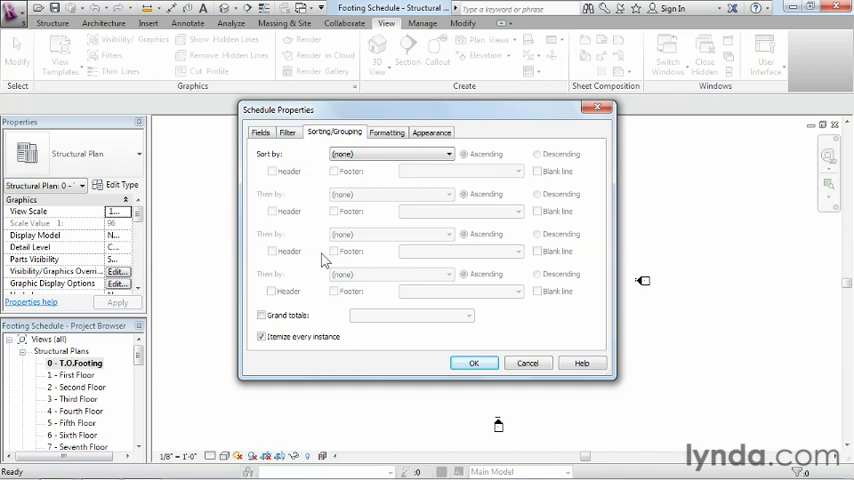
pyautogui.click(390, 154)
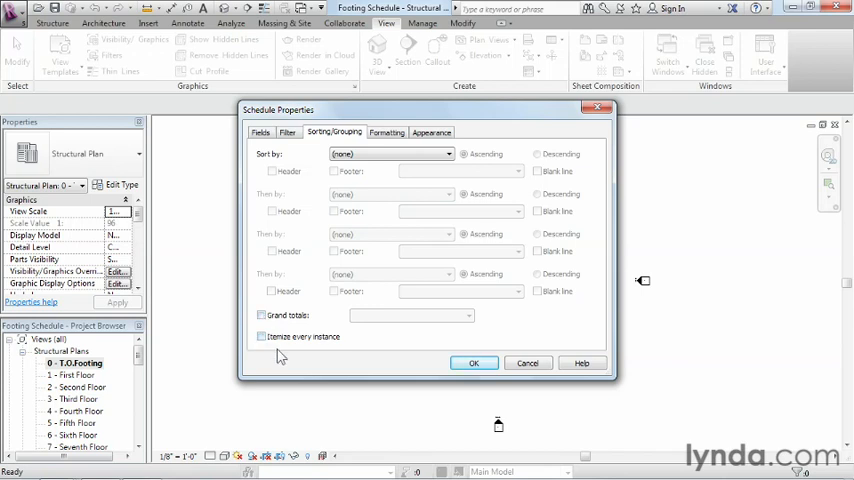
pyautogui.moveTo(355, 363)
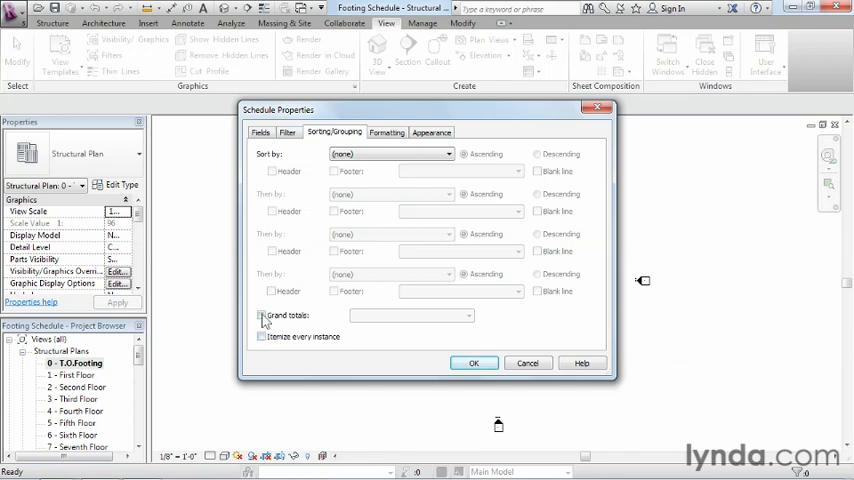
pyautogui.click(261, 315)
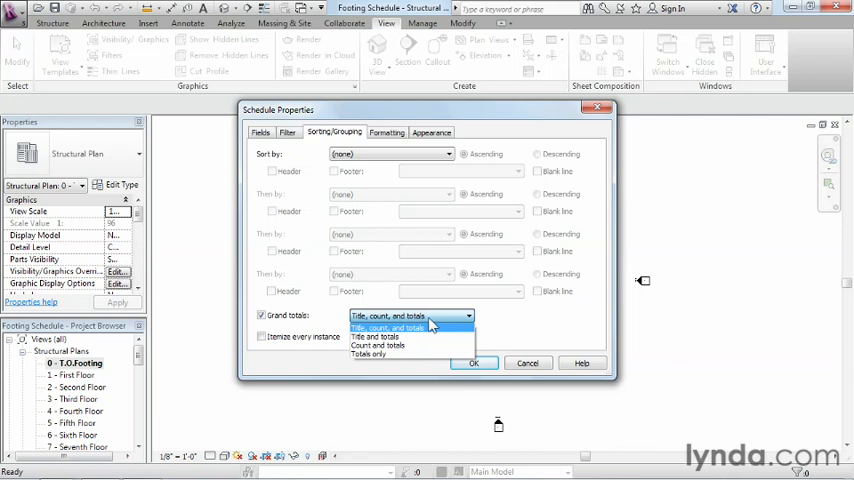
pyautogui.click(390, 327)
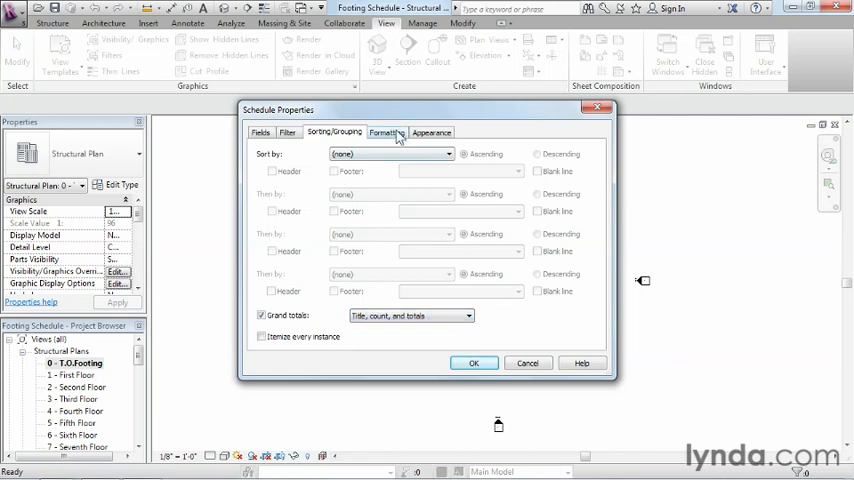
pyautogui.click(386, 132)
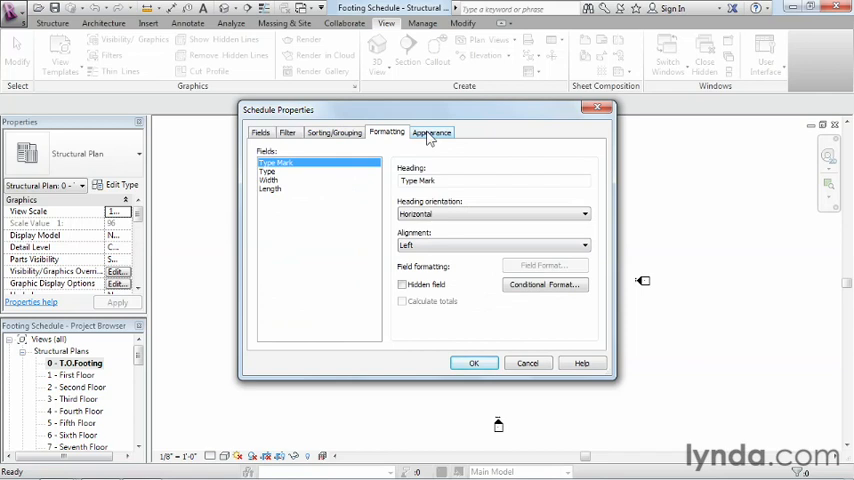
pyautogui.click(431, 131)
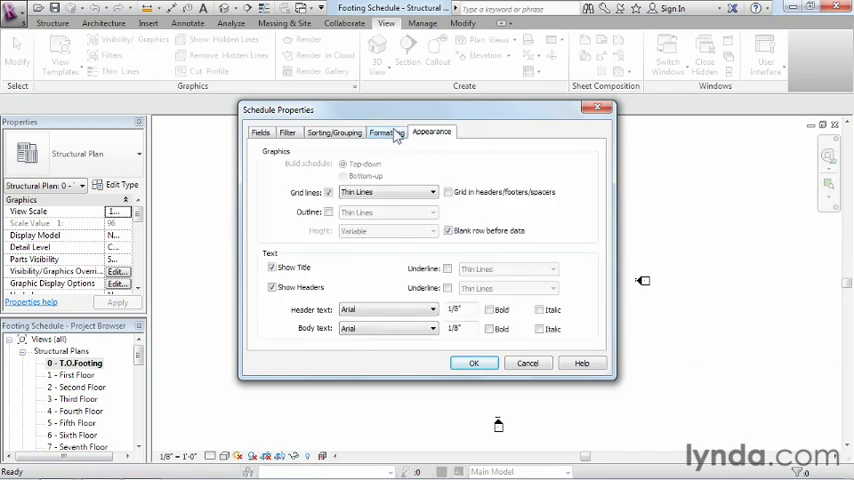
pyautogui.click(387, 132)
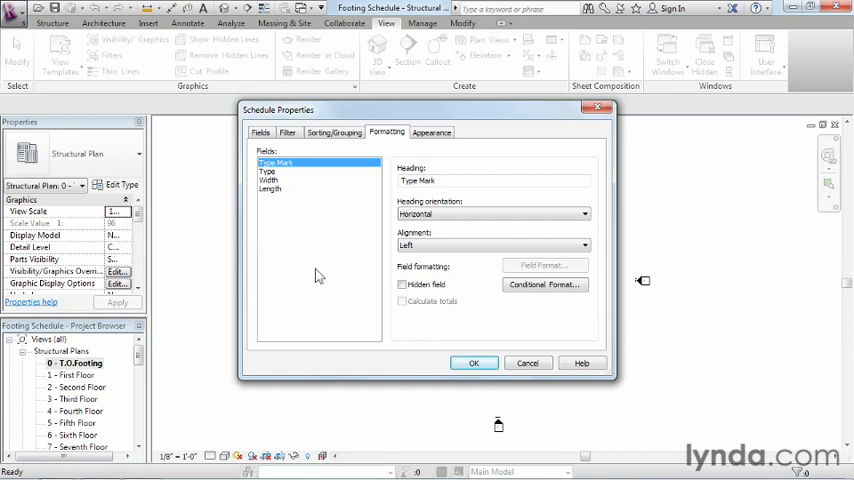
pyautogui.moveTo(340, 300)
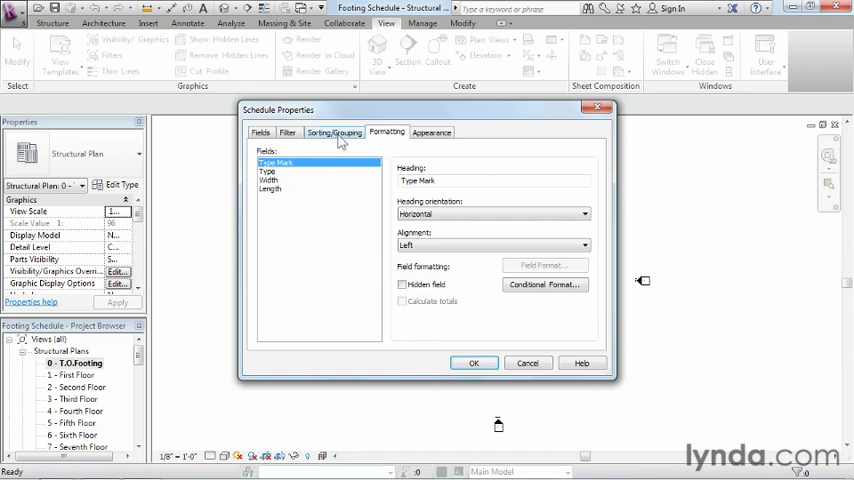
pyautogui.click(333, 132)
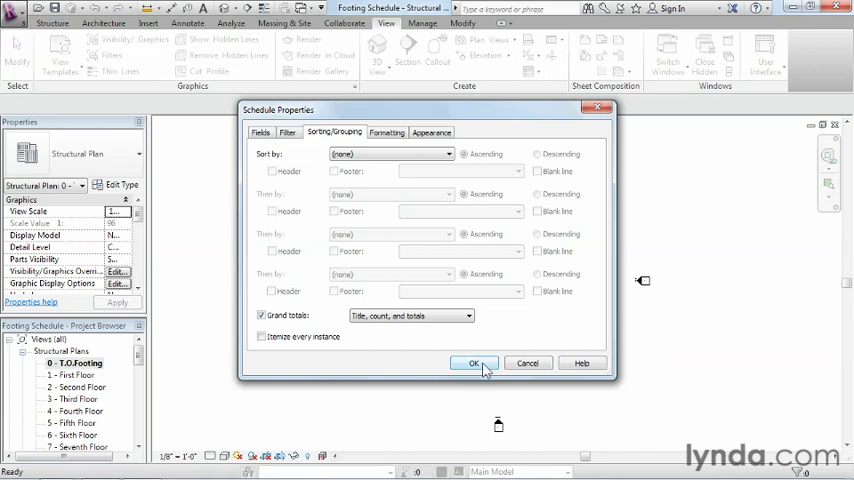
# Confirm the Schedule Properties settings with OK
pyautogui.click(474, 363)
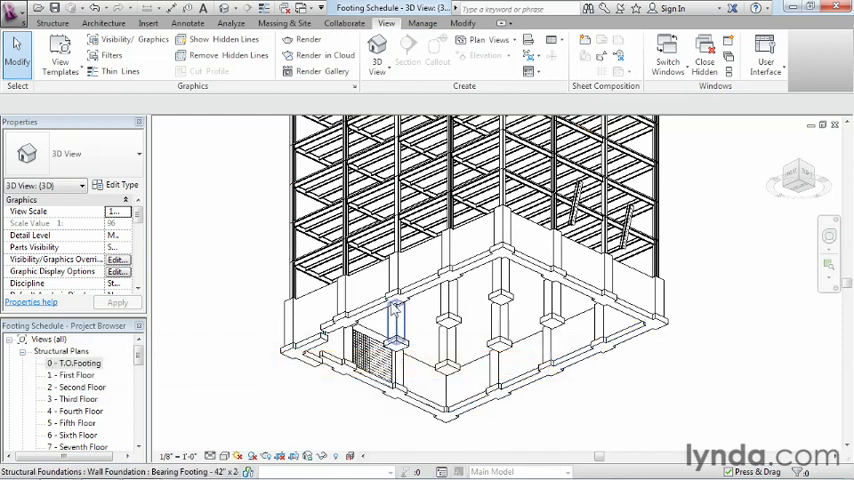
# Select all instances of the 72"x72"x24" rectangular footing in the entire project
pyautogui.click(500, 255)
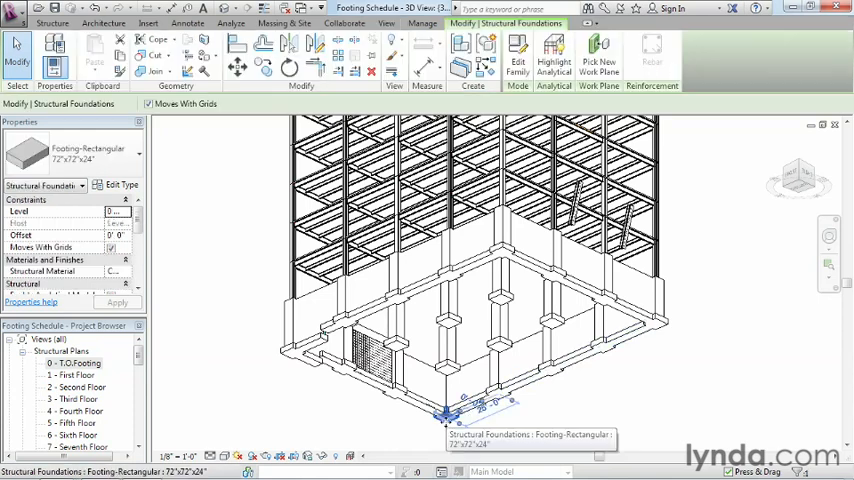
pyautogui.rightClick(448, 413)
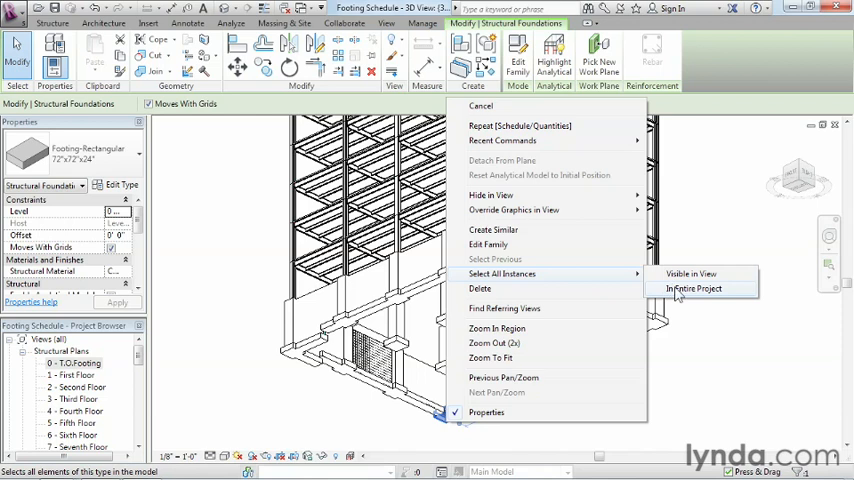
pyautogui.click(693, 289)
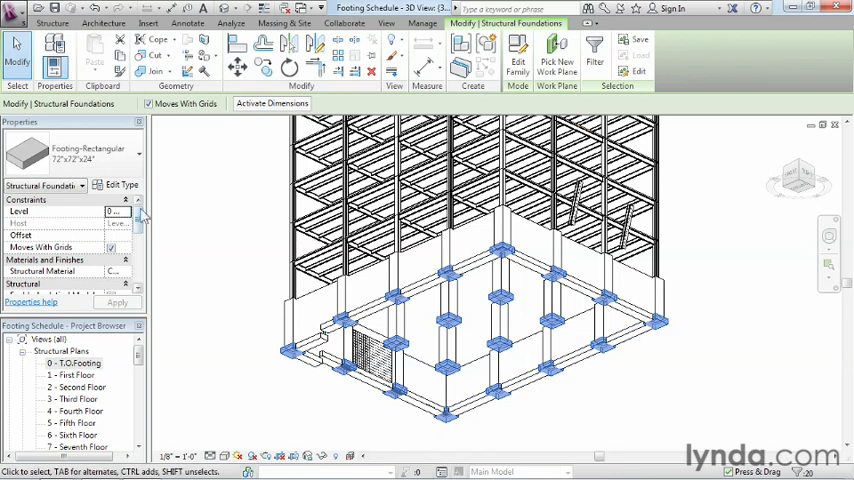
pyautogui.moveTo(120, 185)
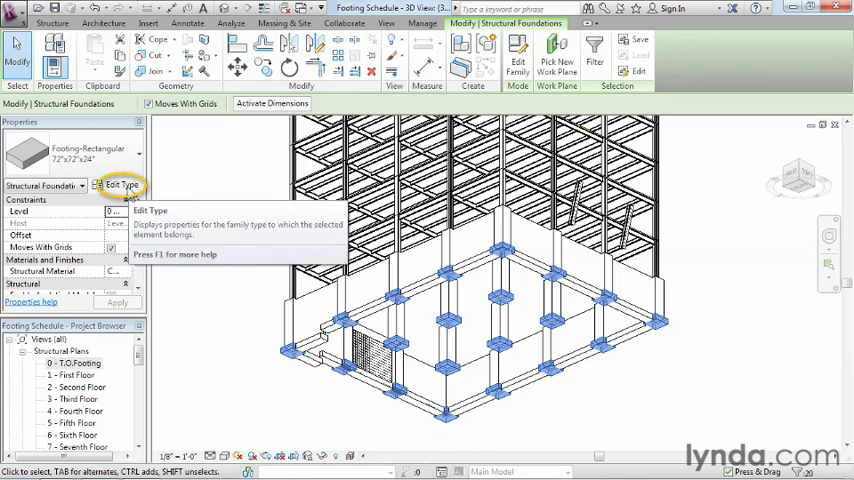
# Set the footing type's Type Mark to F- in Edit Type and apply
pyautogui.click(118, 185)
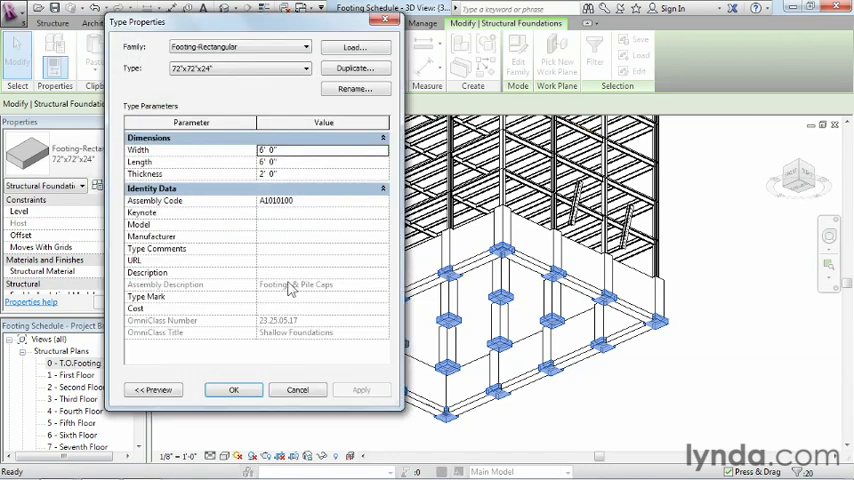
pyautogui.moveTo(373, 241)
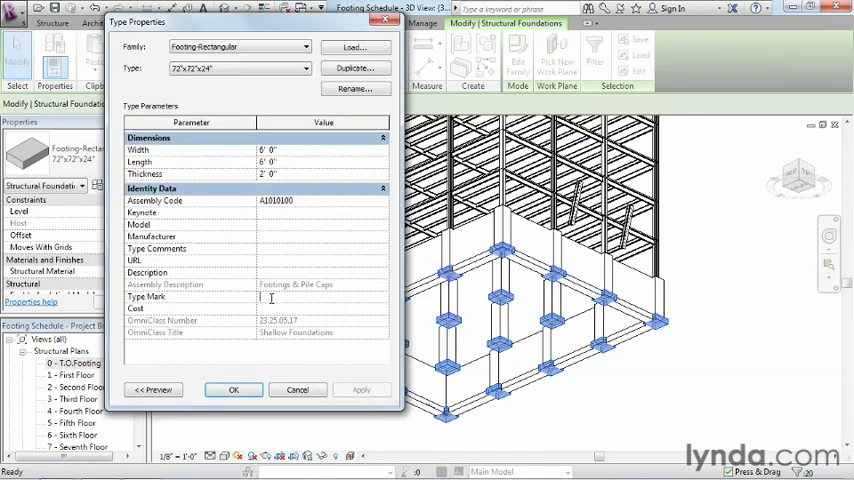
pyautogui.write('F-')
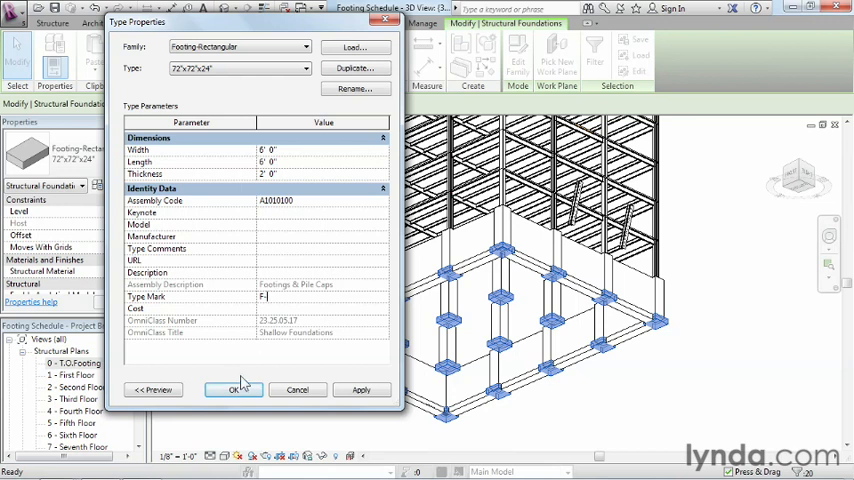
pyautogui.click(233, 390)
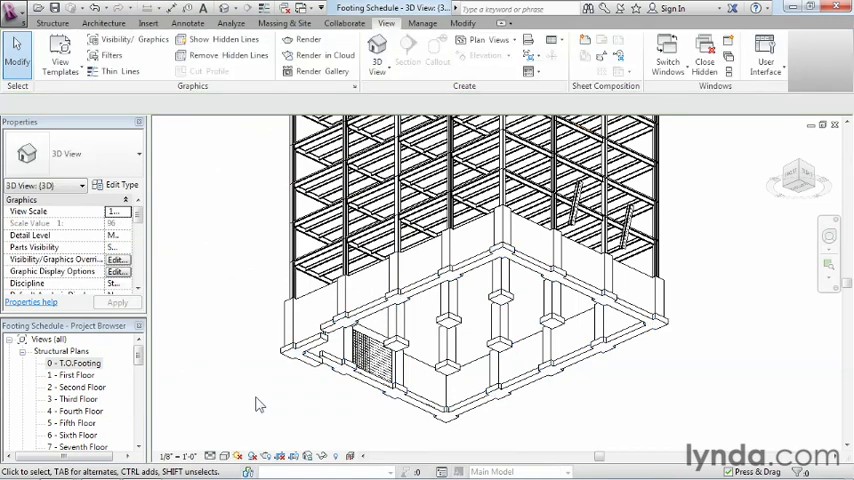
# Open Structural Foundation Schedule from the Project Browser and select its title for editing
pyautogui.scroll(-3)
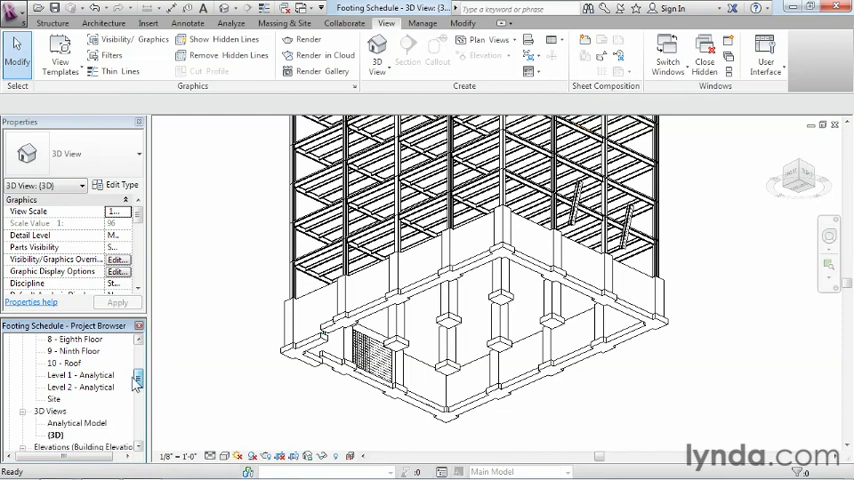
pyautogui.scroll(-3)
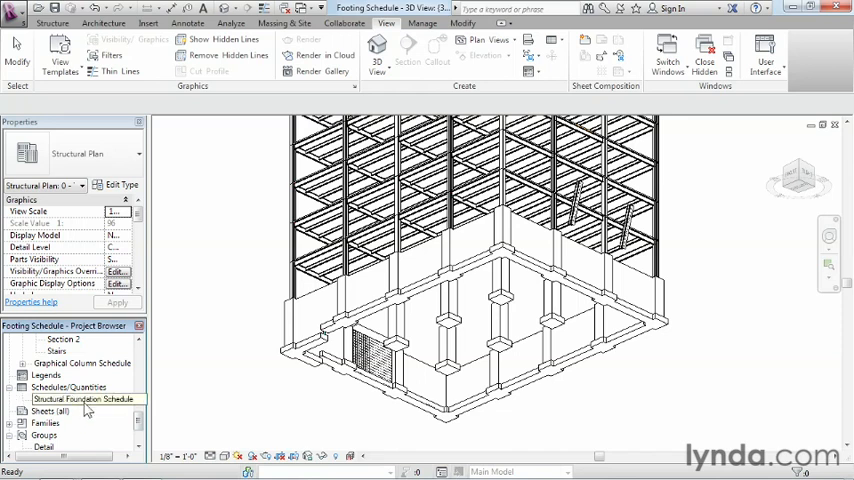
pyautogui.doubleClick(83, 398)
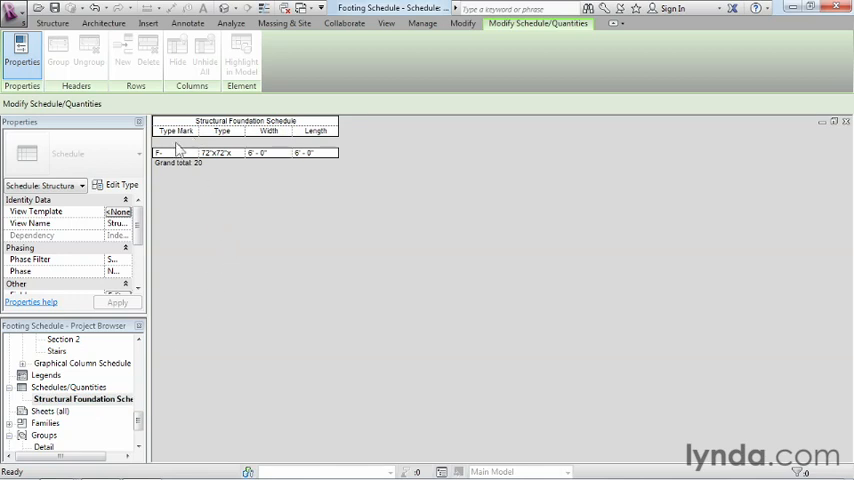
pyautogui.moveTo(208, 164)
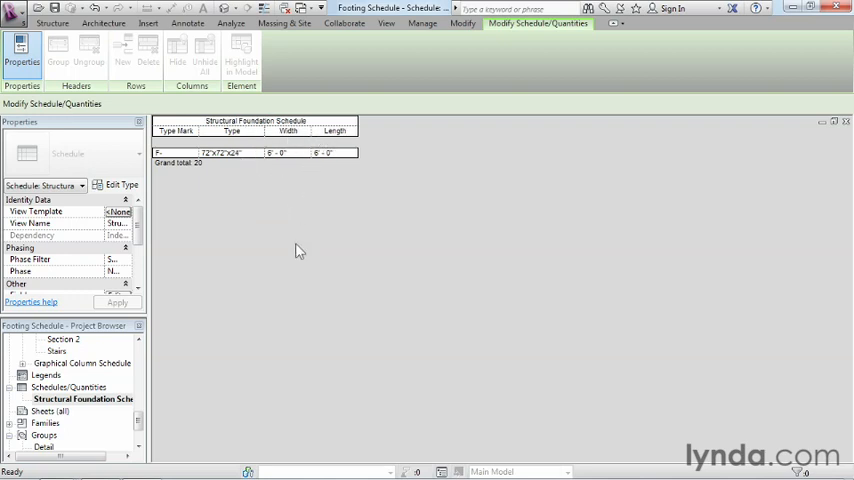
pyautogui.moveTo(294, 244)
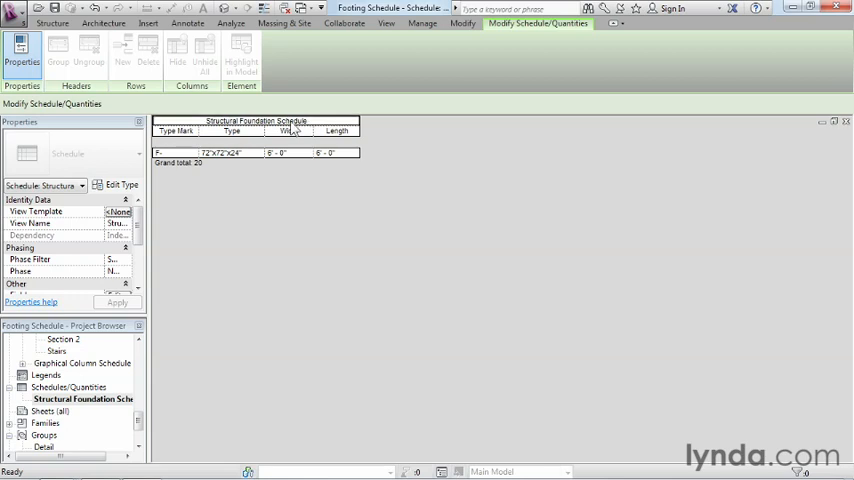
pyautogui.click(256, 121)
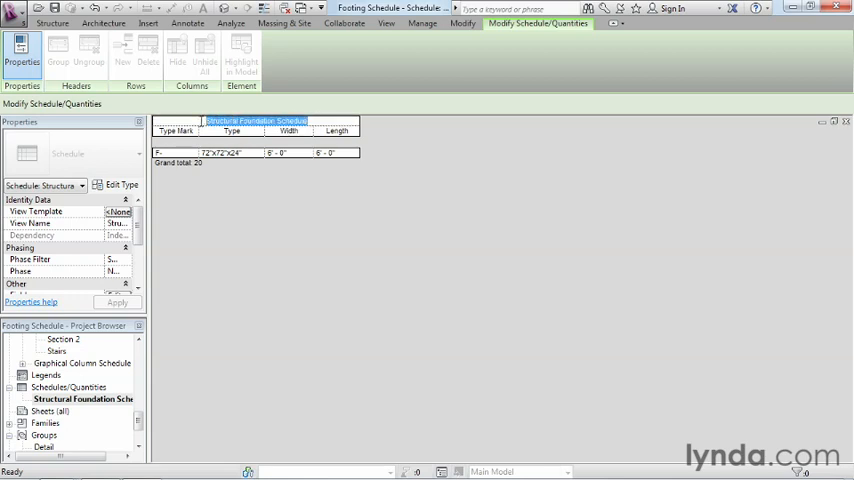